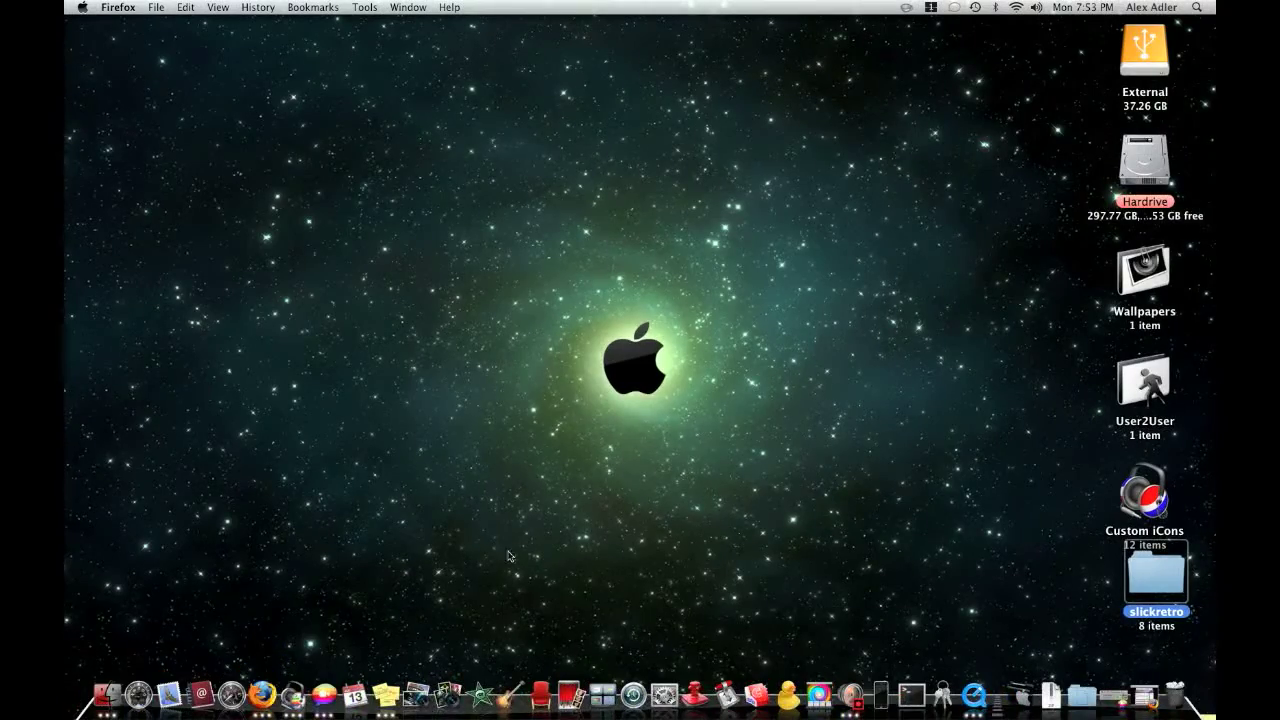
{"action": "mouse_move", "coordinate": [740, 627]}
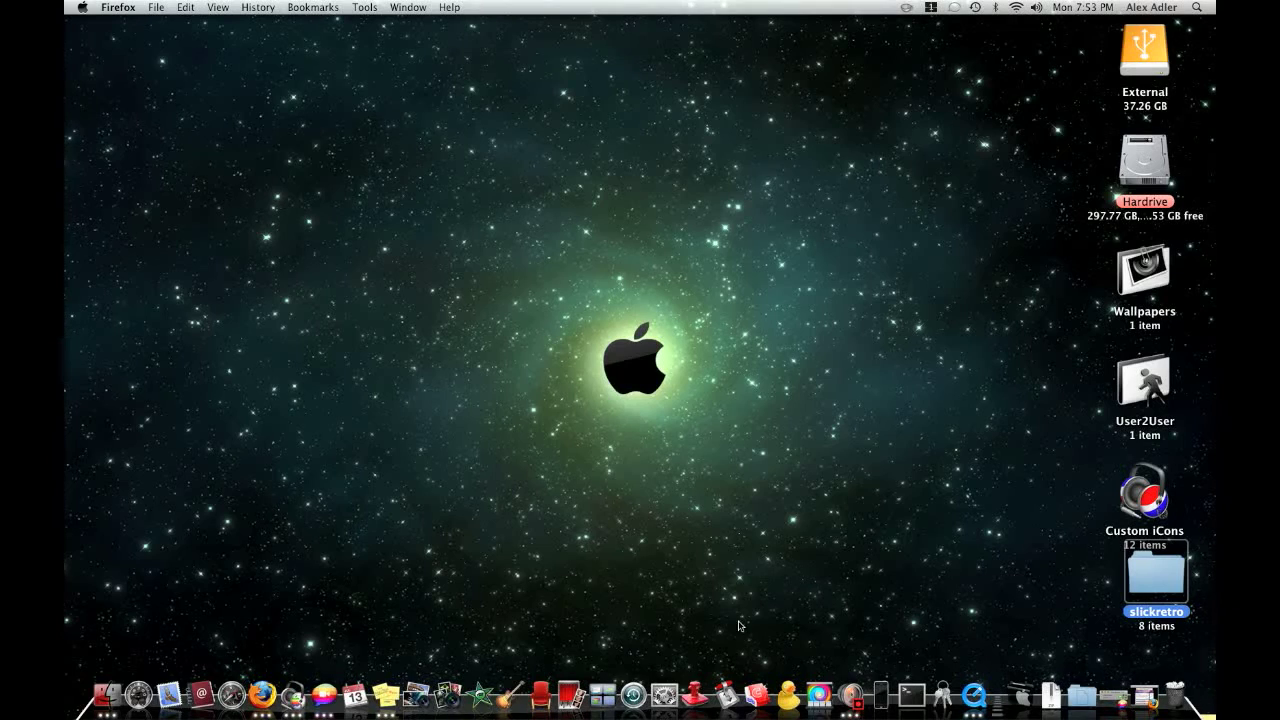
{"action": "mouse_move", "coordinate": [754, 702]}
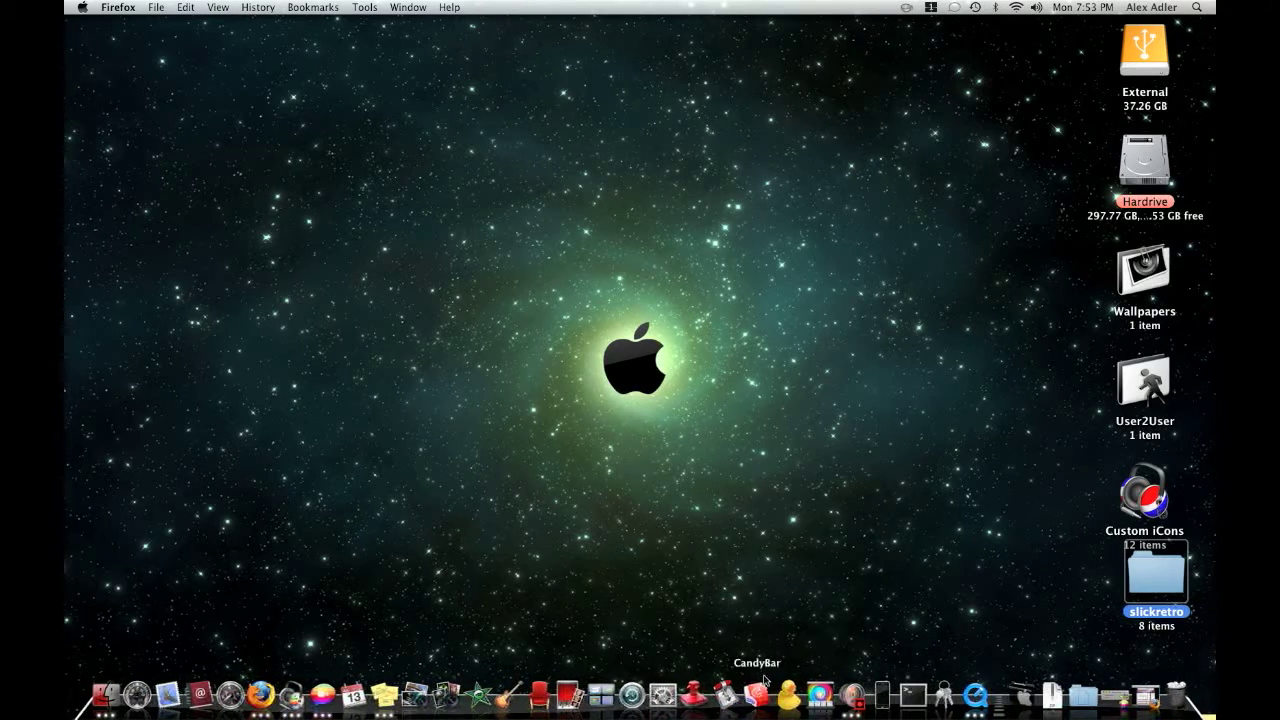
{"action": "mouse_move", "coordinate": [675, 563]}
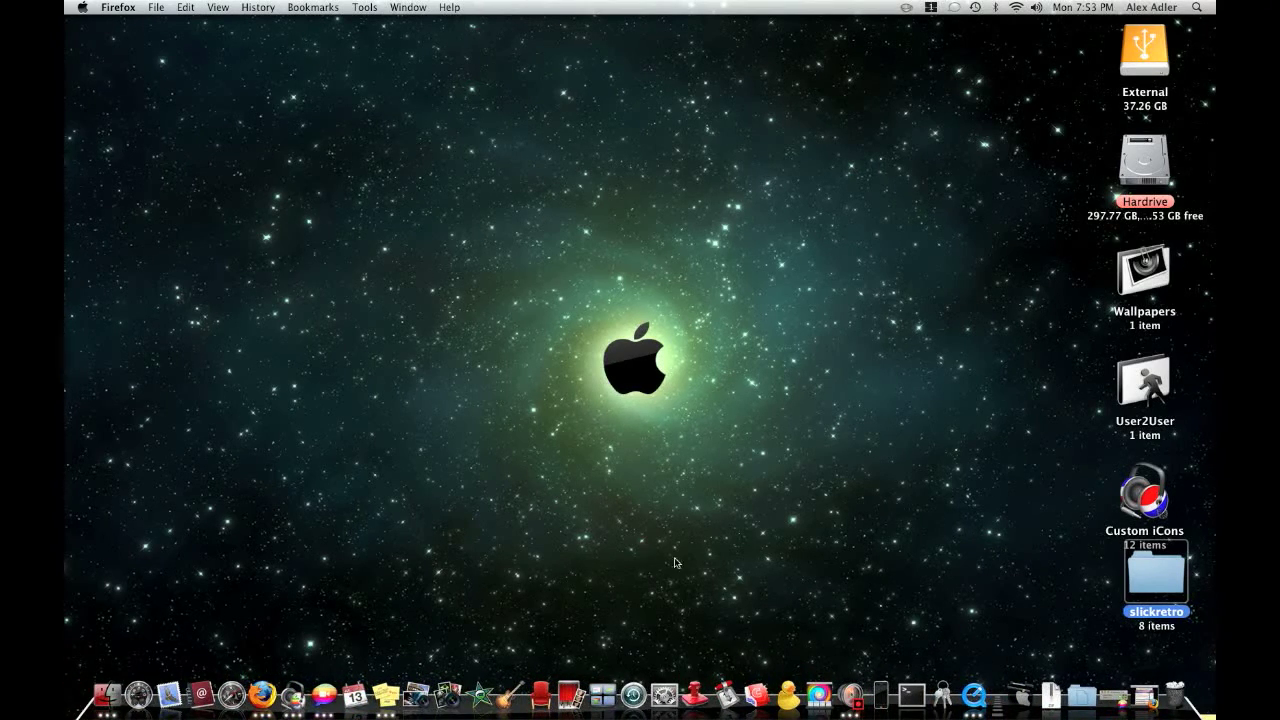
{"action": "mouse_move", "coordinate": [950, 600]}
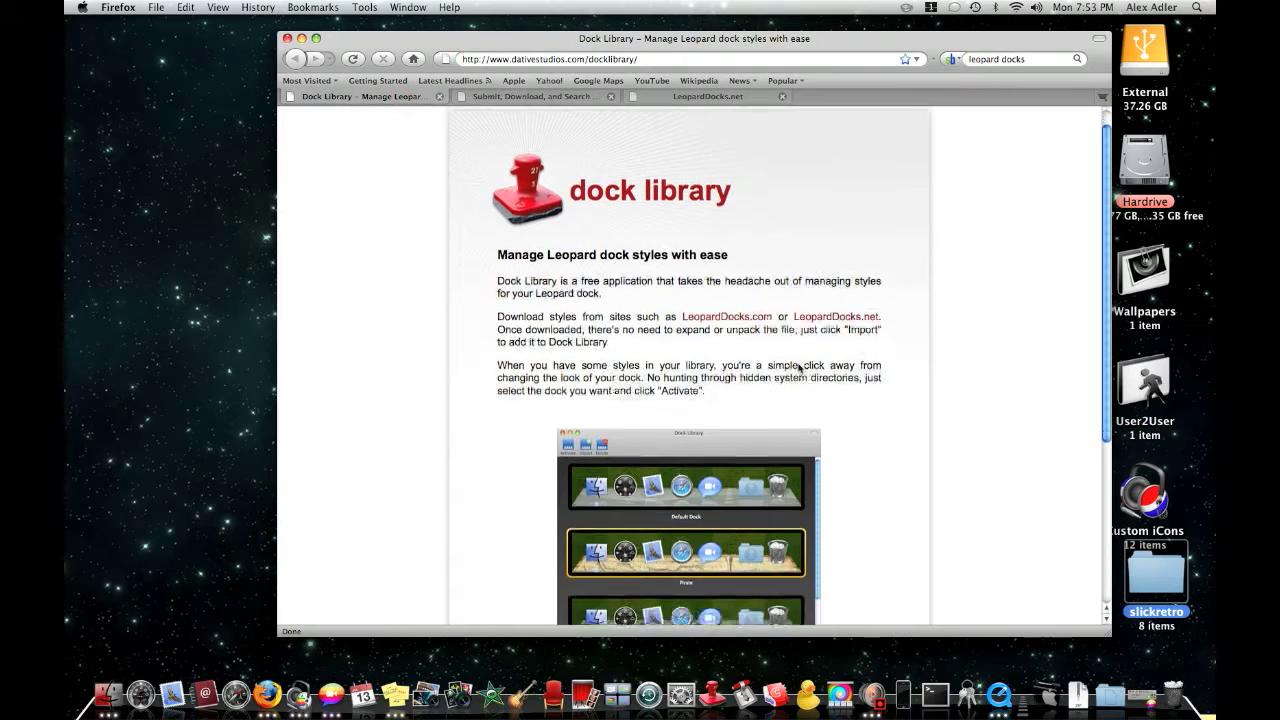
Scroll down the Dock Library page in Firefox.
{"action": "scroll", "scroll_direction": "down", "scroll_amount": 3}
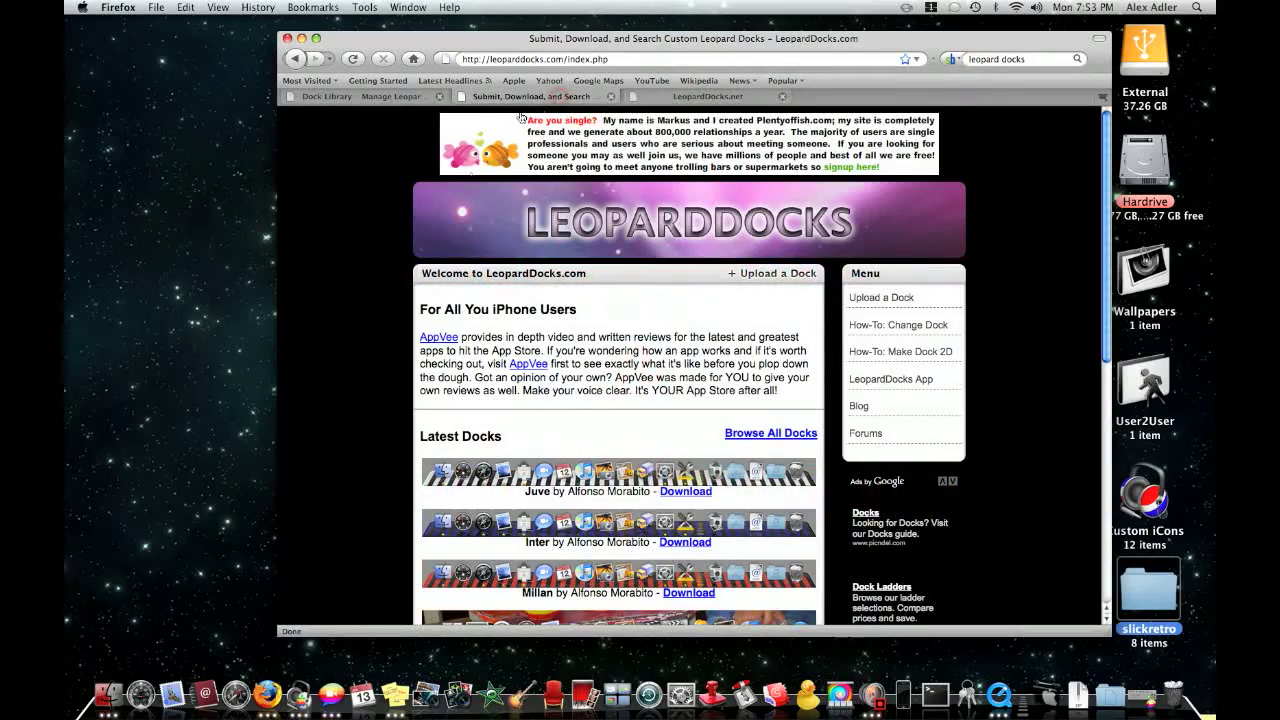
Browse all docks, scroll to Tinted Glass, and save TintedGlassShelf.zip.
{"action": "left_click", "coordinate": [770, 432]}
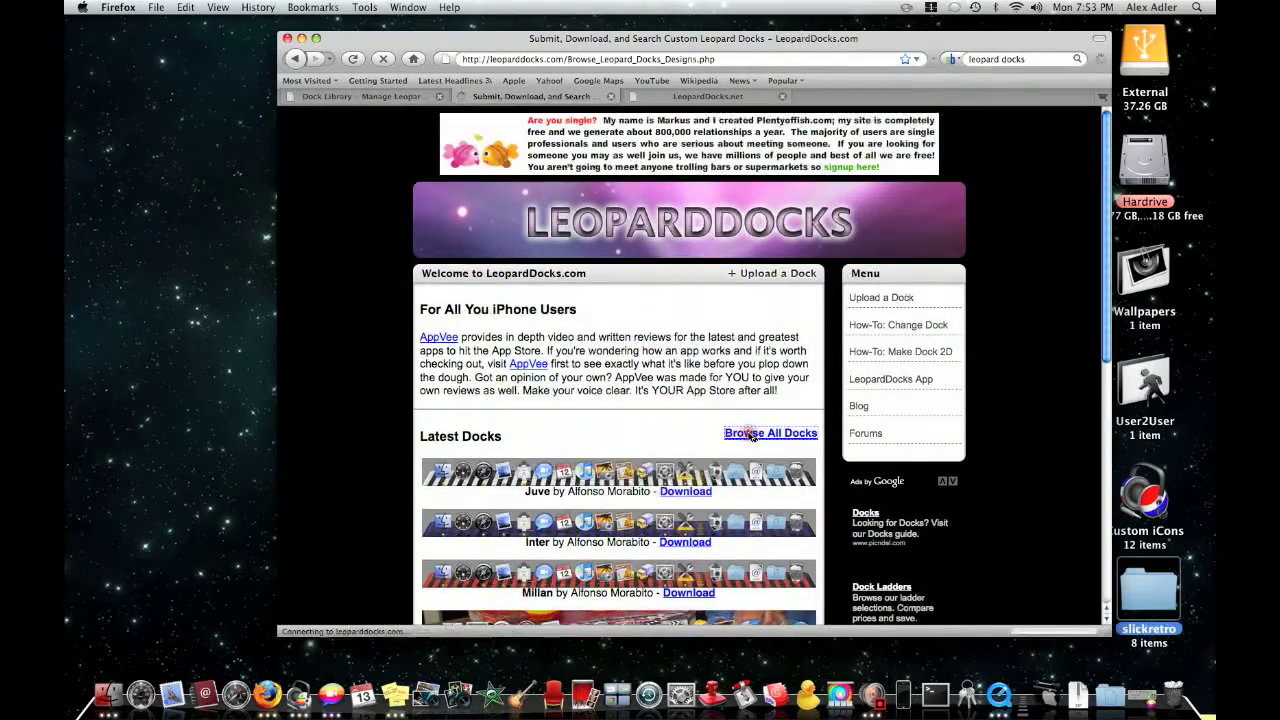
{"action": "left_click", "coordinate": [770, 432]}
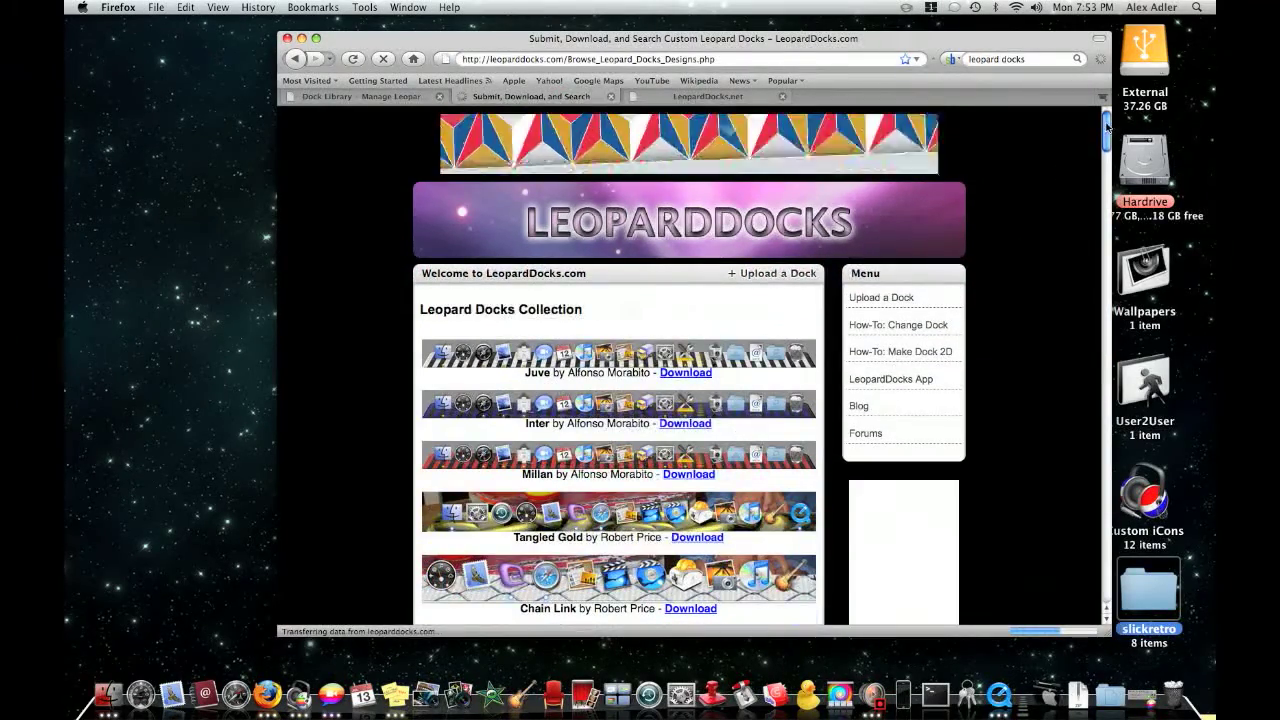
{"action": "scroll", "scroll_direction": "down", "scroll_amount": 3}
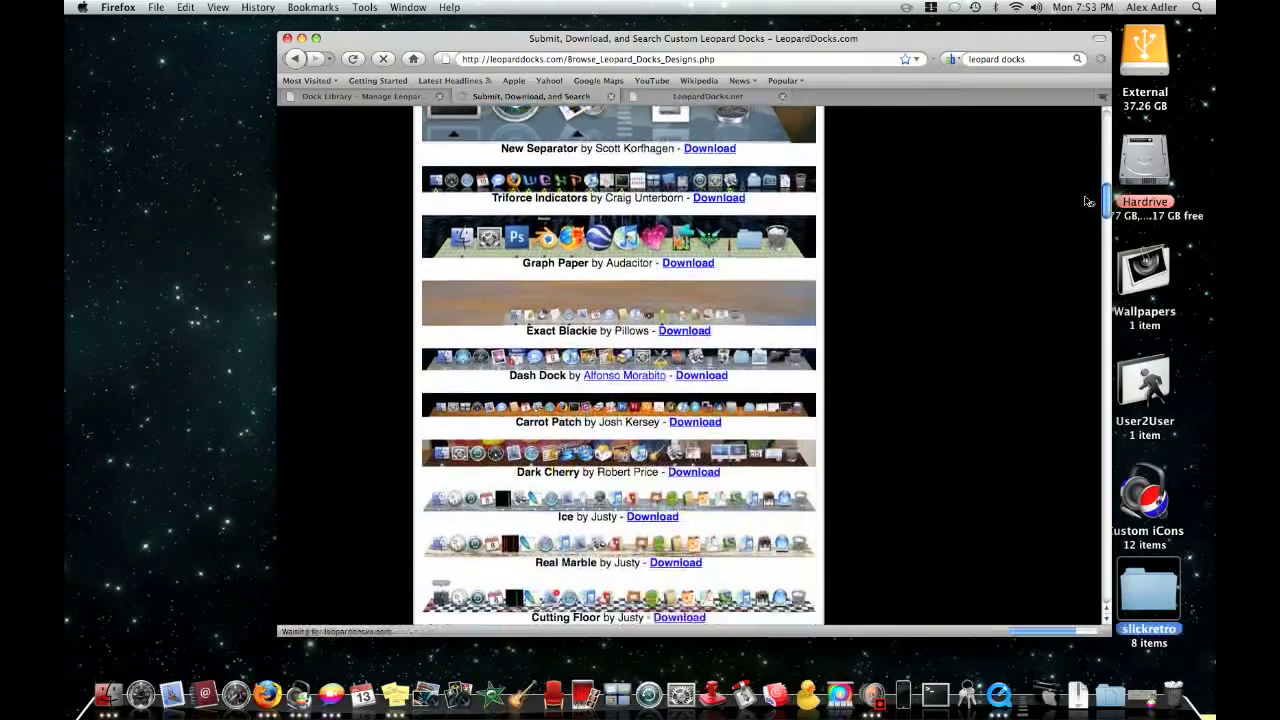
{"action": "scroll", "scroll_direction": "down", "scroll_amount": 3}
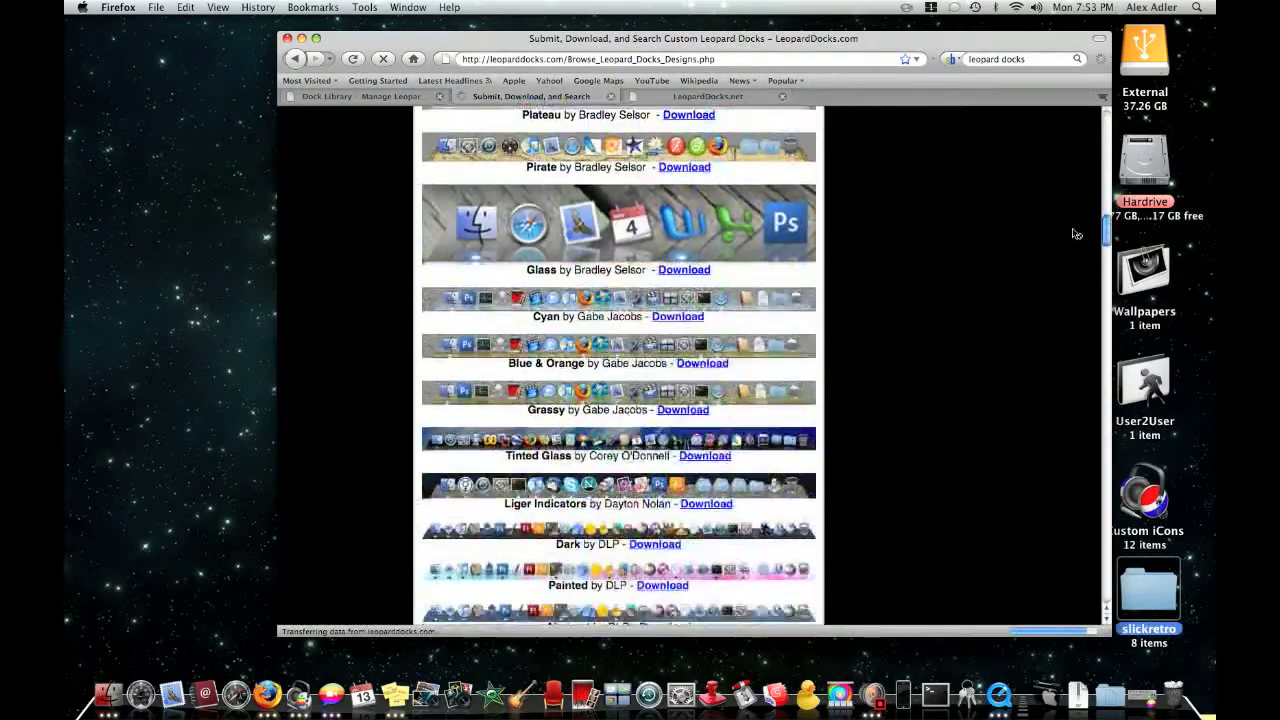
{"action": "scroll", "scroll_direction": "down", "scroll_amount": 3}
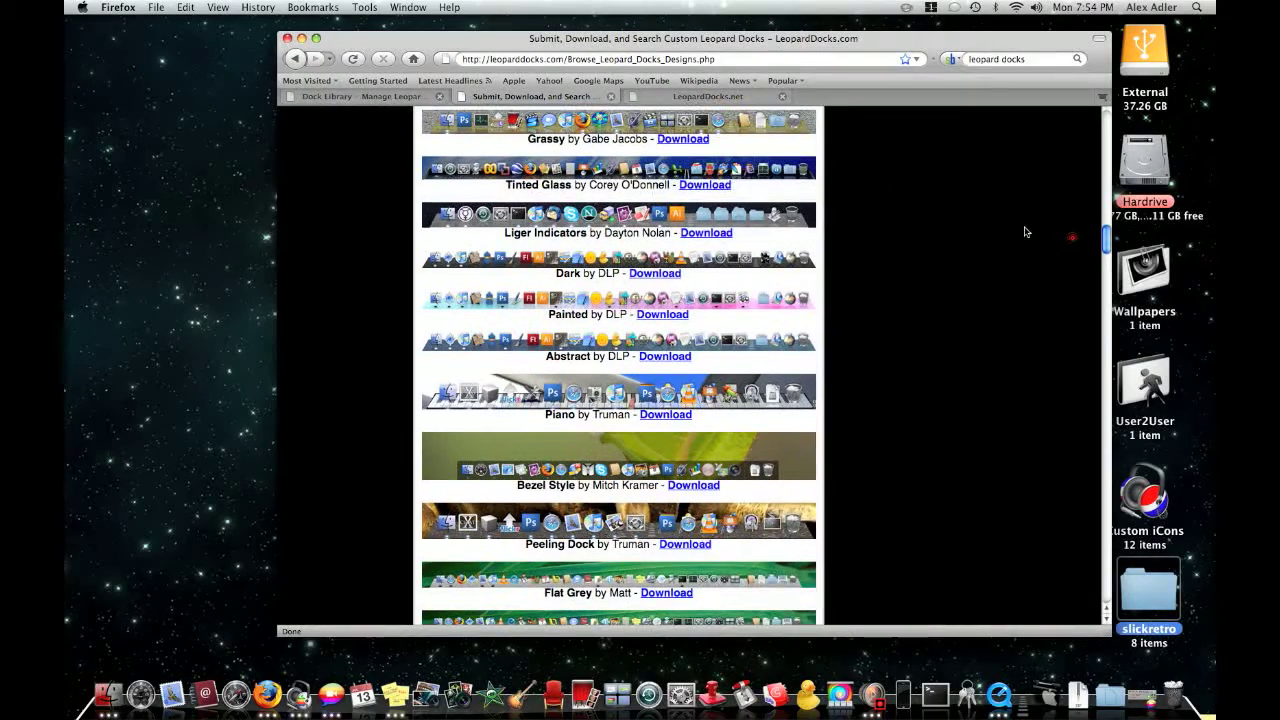
{"action": "left_click", "coordinate": [704, 185]}
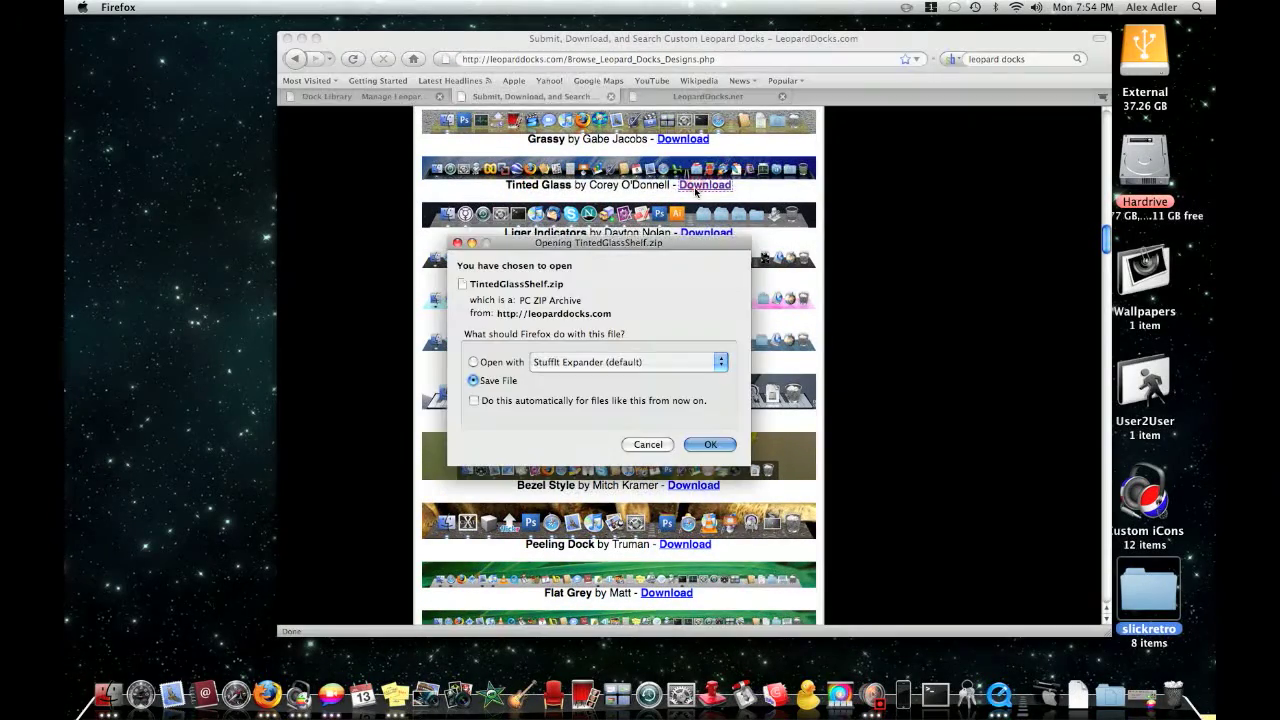
{"action": "mouse_move", "coordinate": [710, 445]}
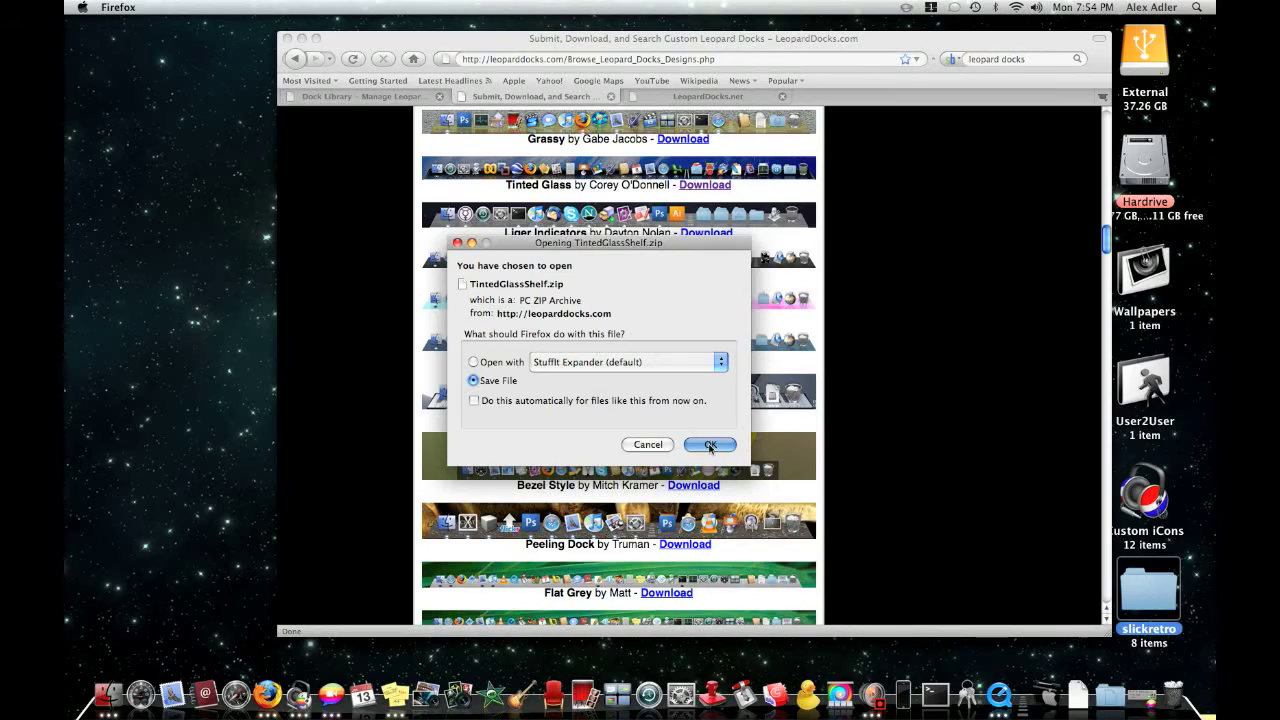
{"action": "left_click", "coordinate": [709, 444]}
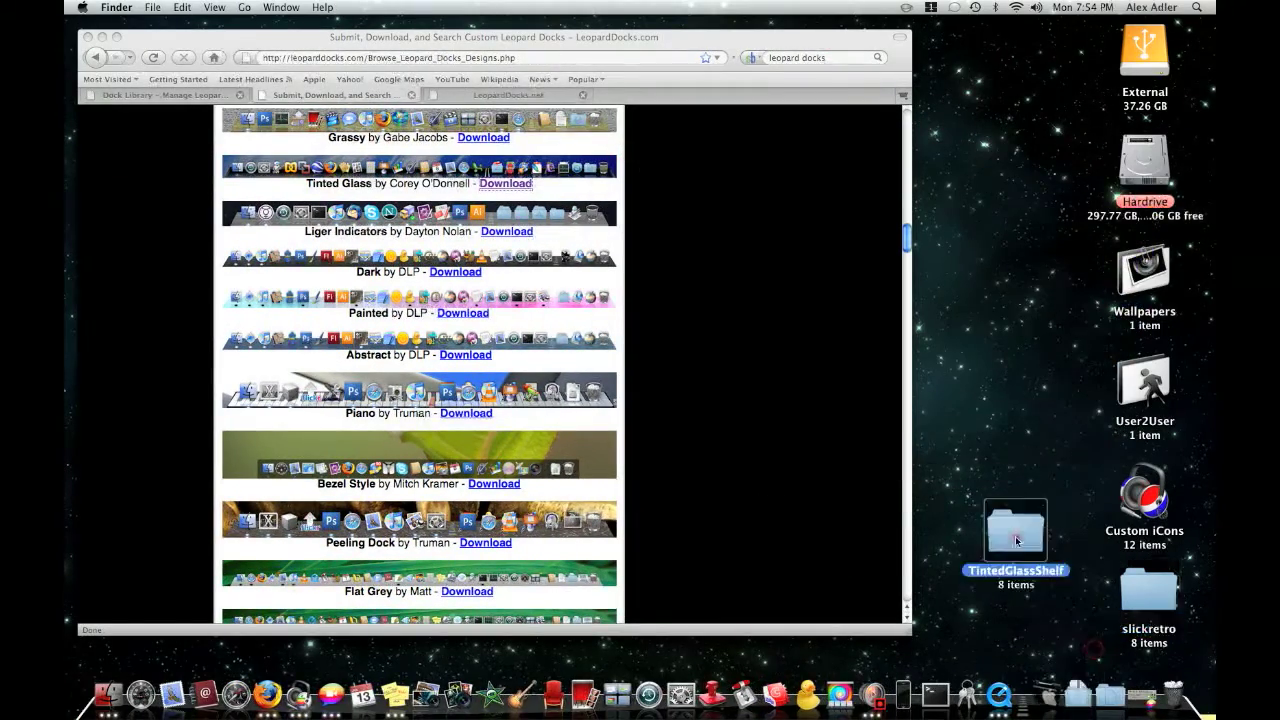
Drag the TintedGlassShelf folder below the other desktop icons.
{"action": "left_click_drag", "start_coordinate": [1016, 528], "coordinate": [1085, 580]}
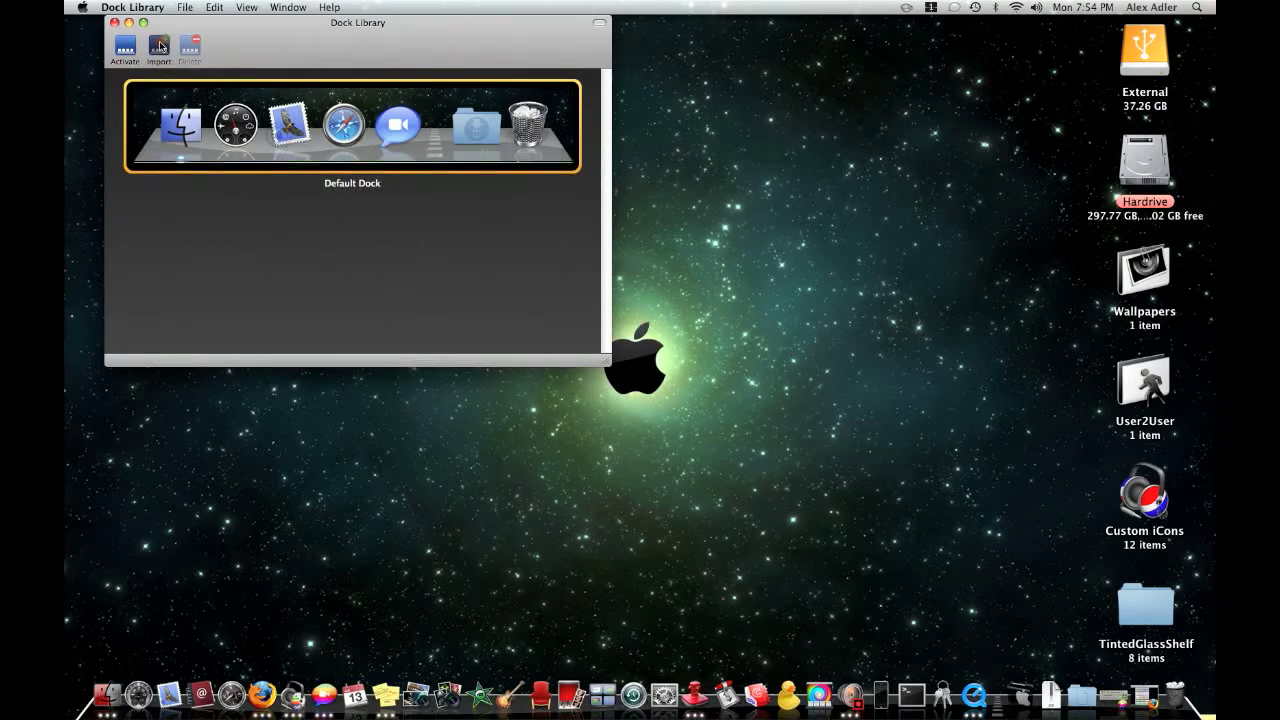
Import the TintedGlassShelf folder from the Desktop and activate it as the dock.
{"action": "left_click", "coordinate": [158, 46]}
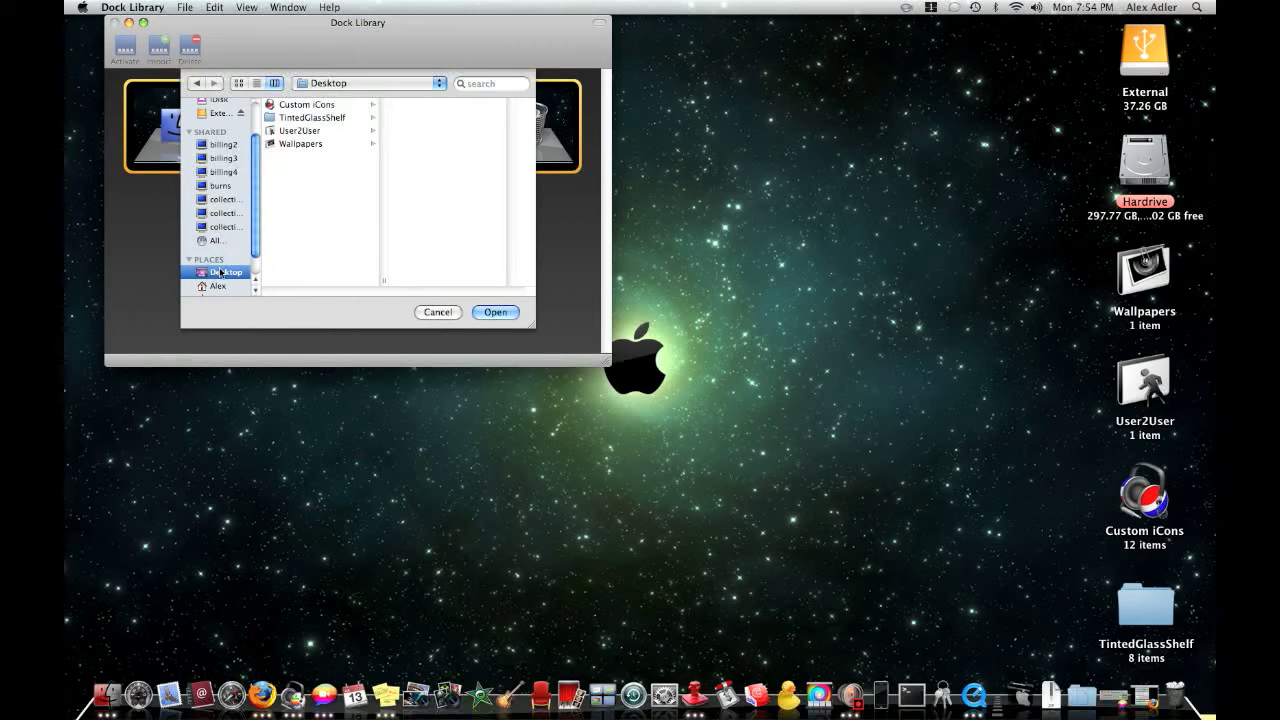
{"action": "left_click", "coordinate": [312, 117]}
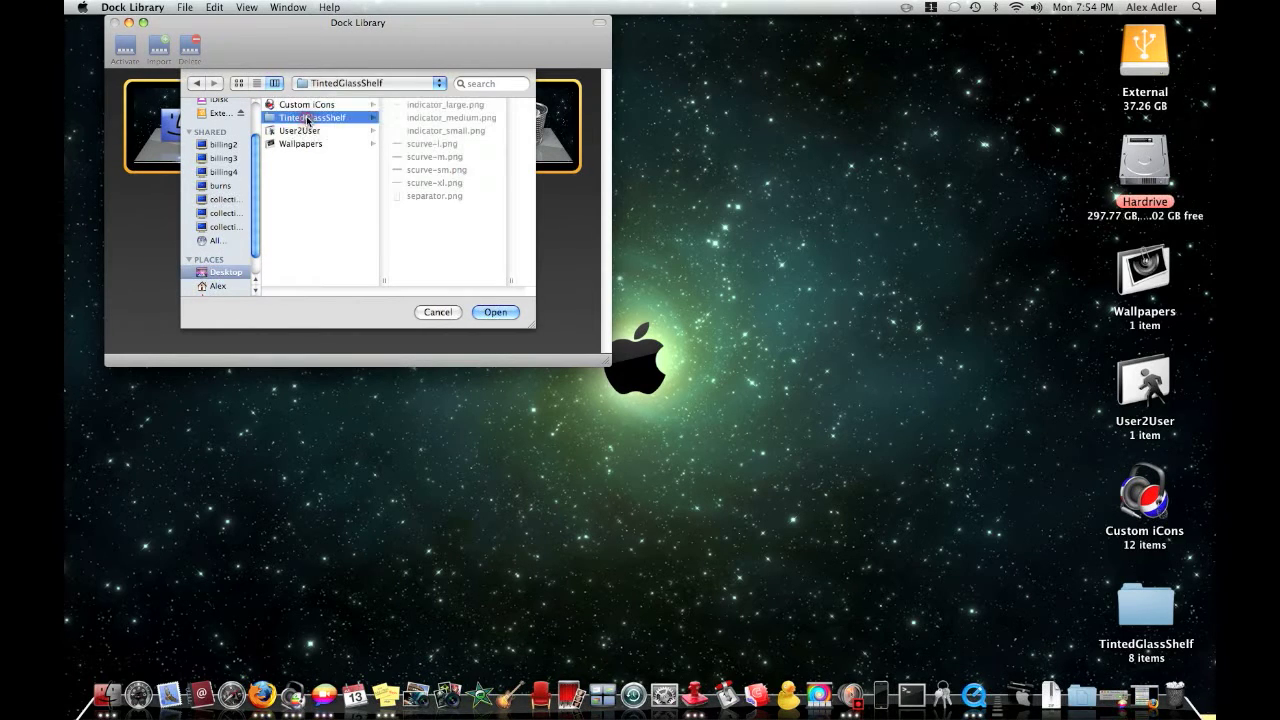
{"action": "left_click", "coordinate": [495, 312]}
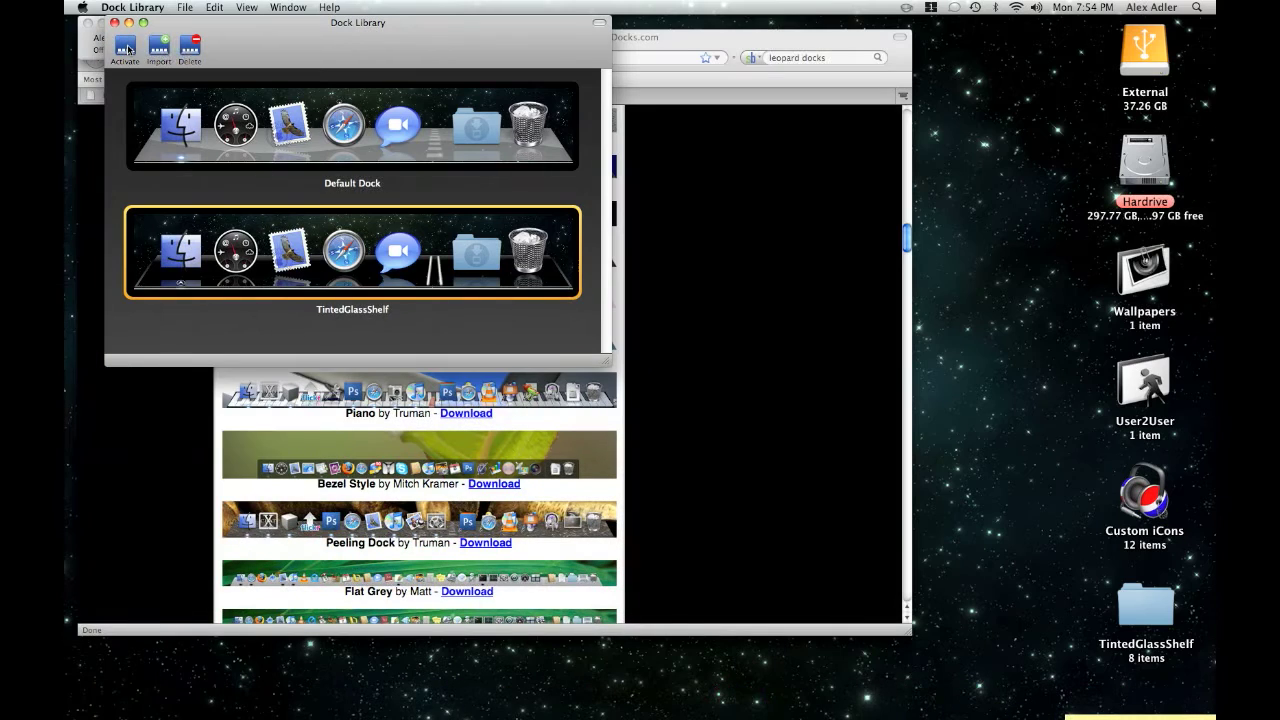
{"action": "left_click", "coordinate": [126, 47]}
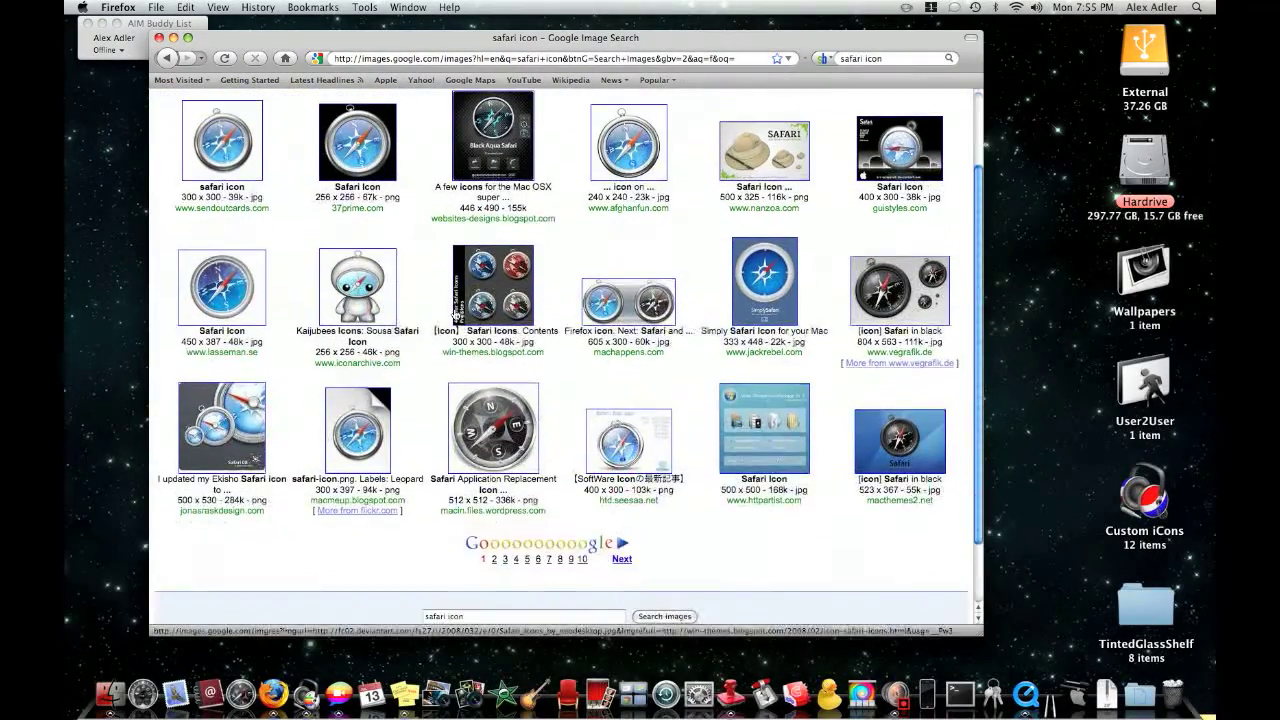
Save the black compass Safari replacement icon to the desktop, then close Firefox.
{"action": "left_click", "coordinate": [492, 427]}
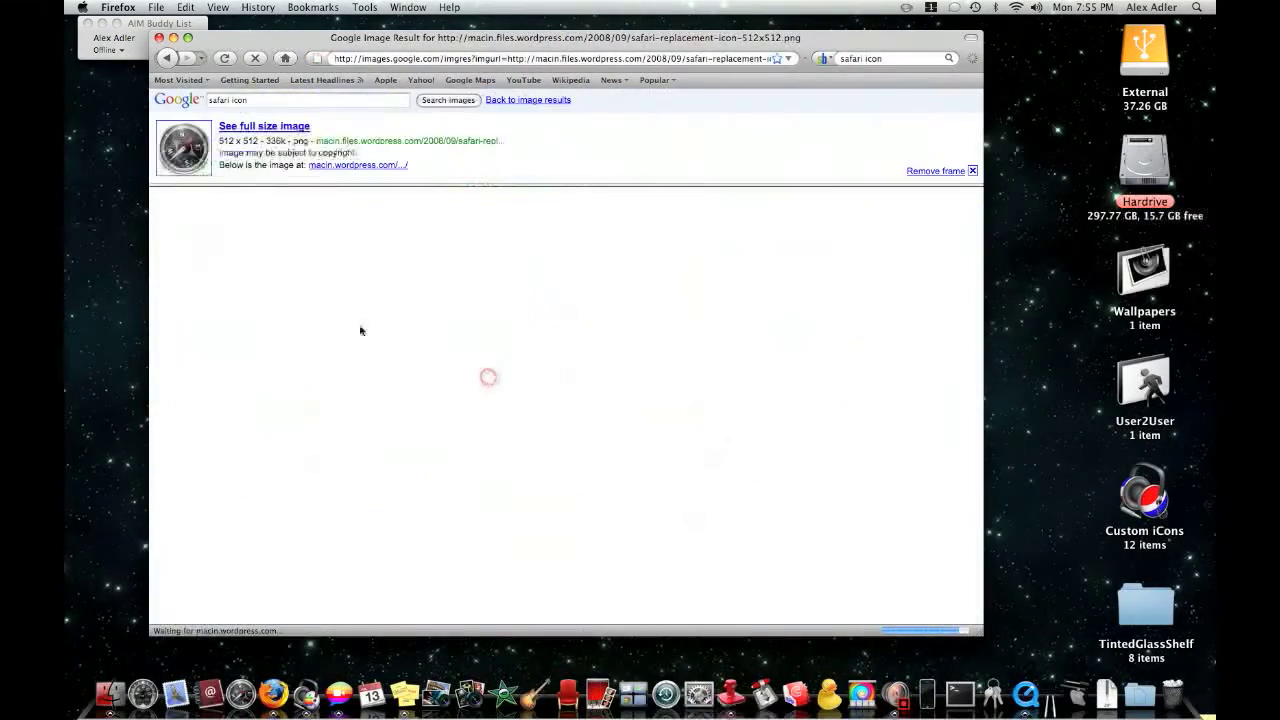
{"action": "left_click", "coordinate": [263, 125]}
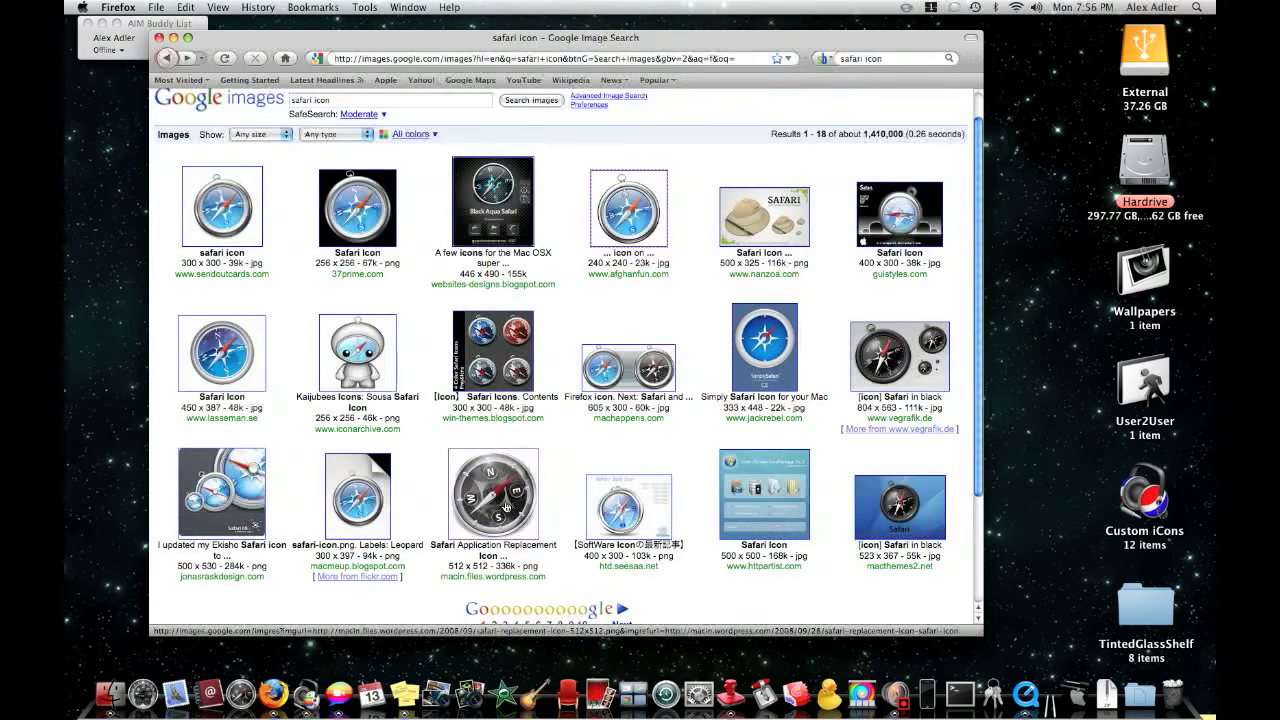
{"action": "left_click", "coordinate": [493, 495]}
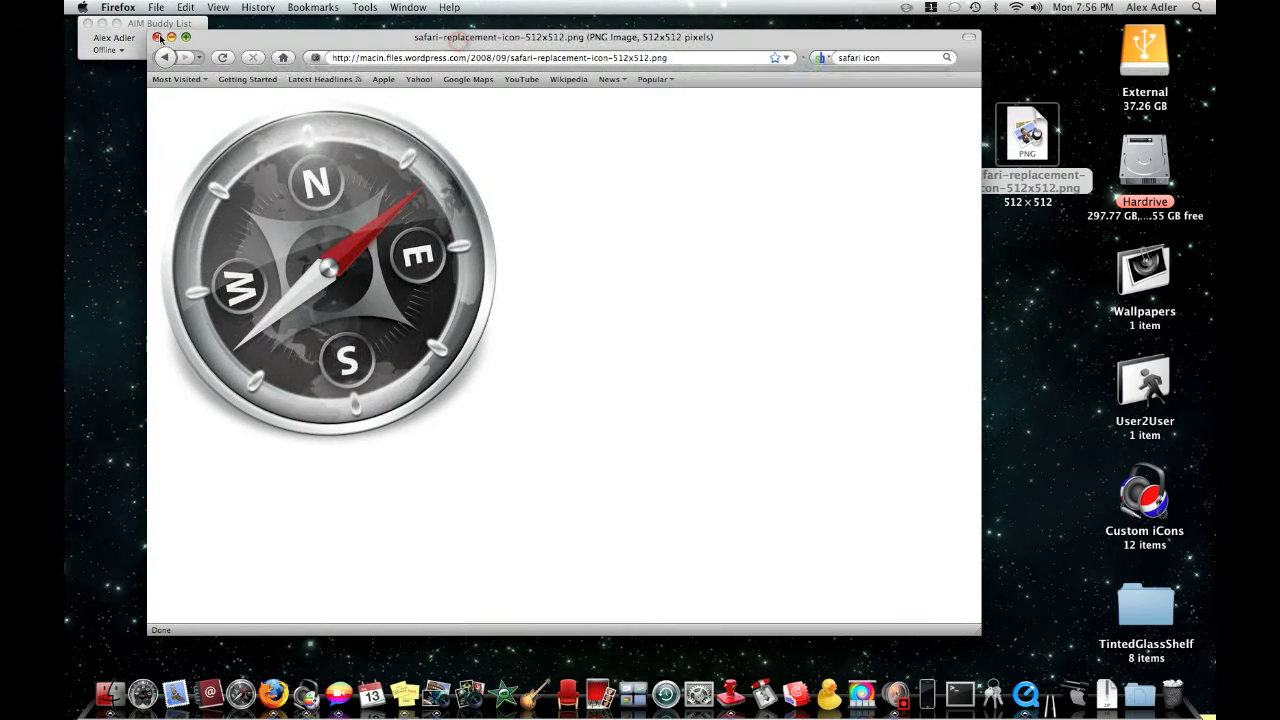
{"action": "left_click", "coordinate": [159, 56]}
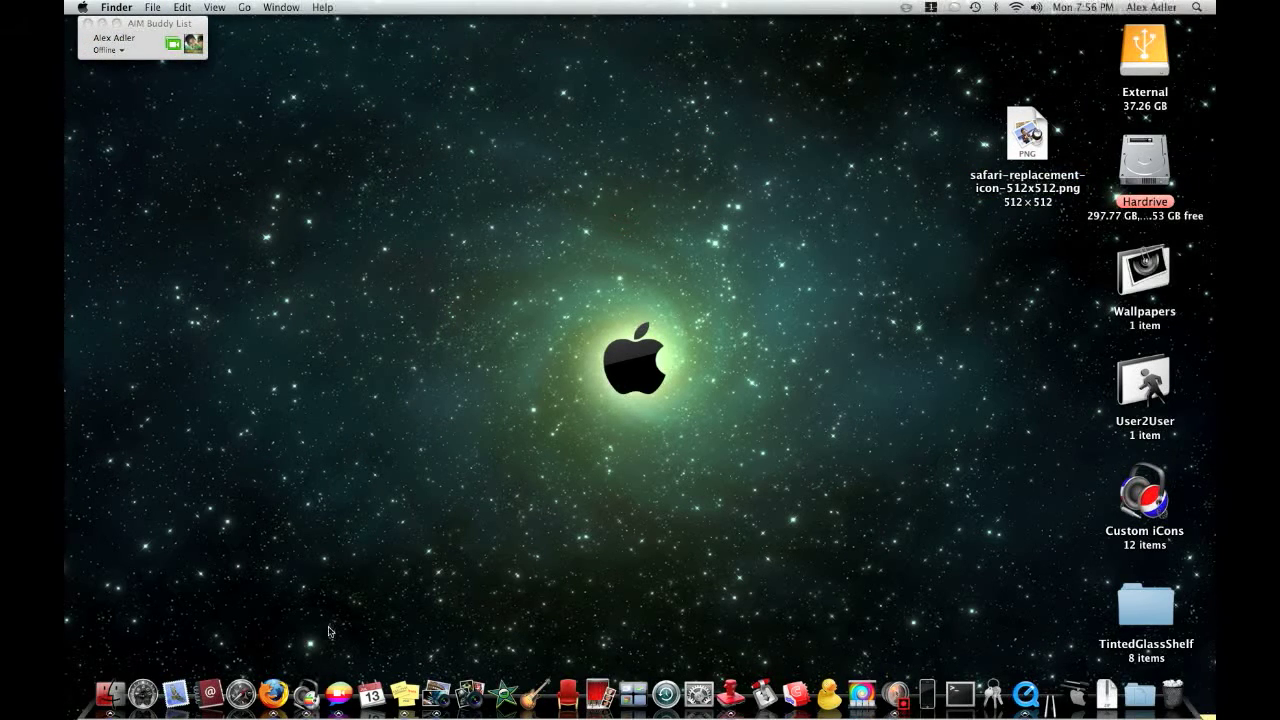
Search Applications for 'safari', select Safari.app, and show its context menu.
{"action": "left_click", "coordinate": [105, 700]}
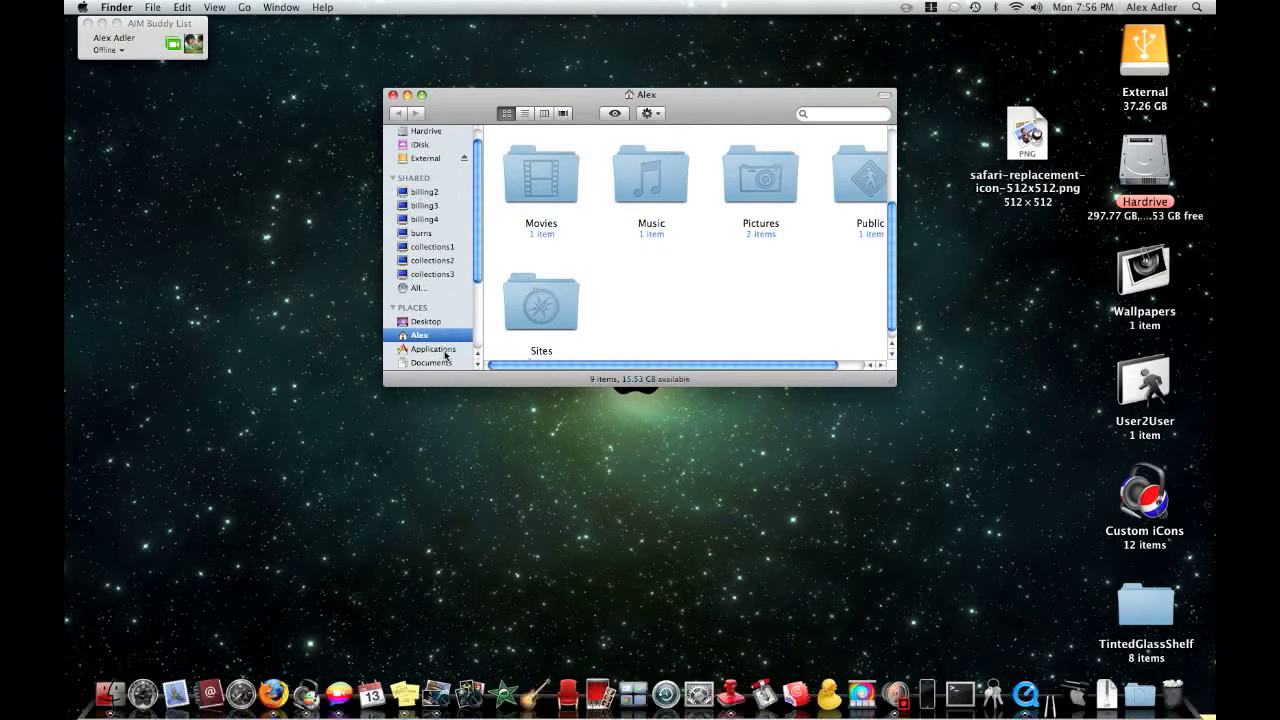
{"action": "left_click", "coordinate": [433, 348]}
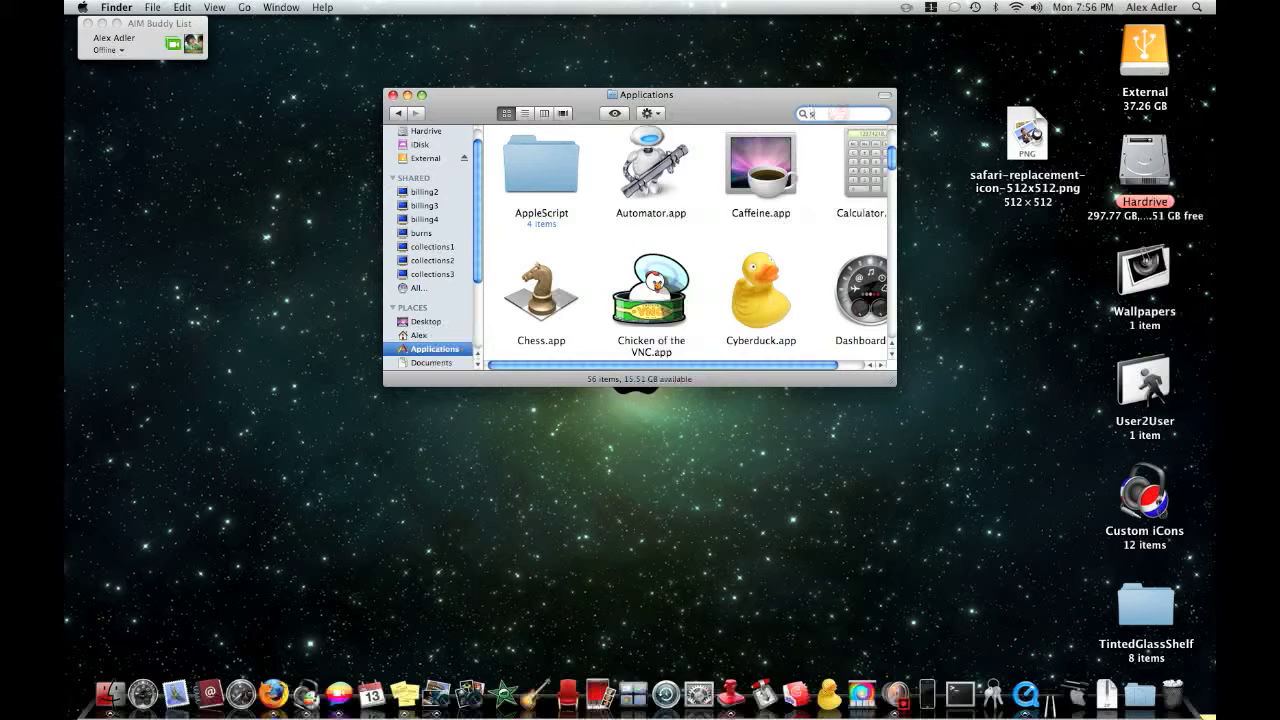
{"action": "type", "text": "safari"}
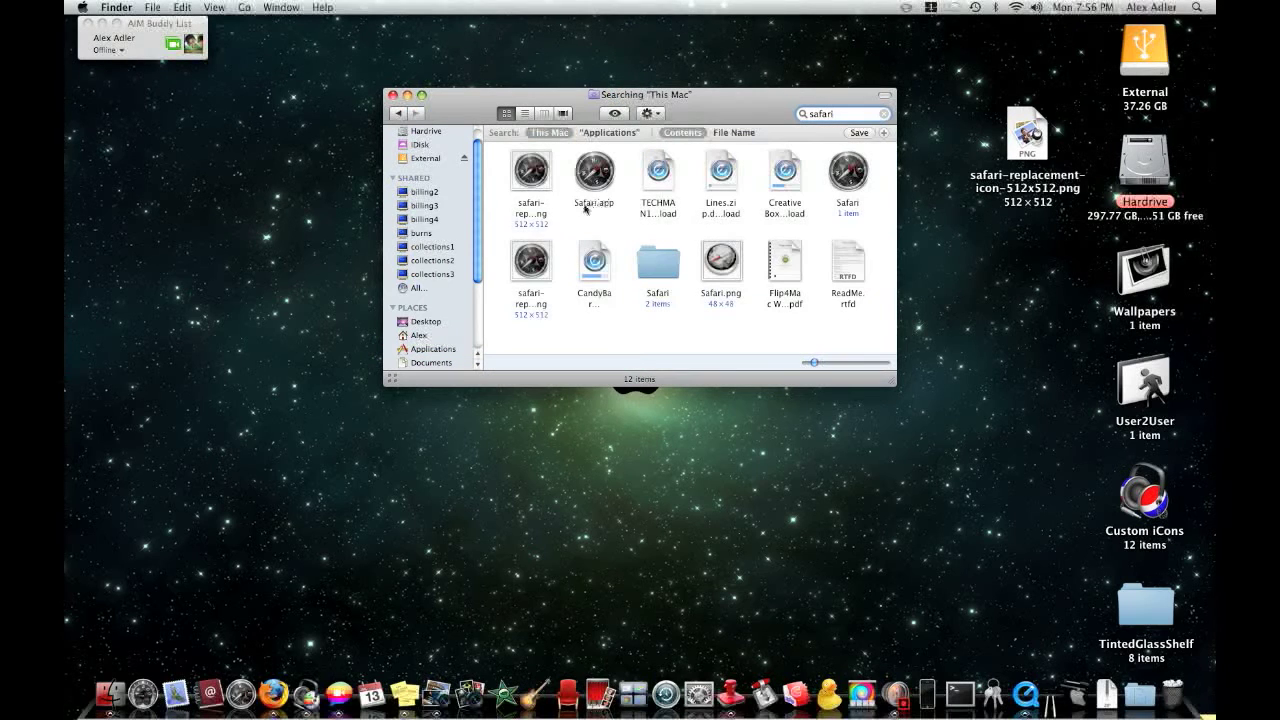
{"action": "left_click", "coordinate": [594, 172]}
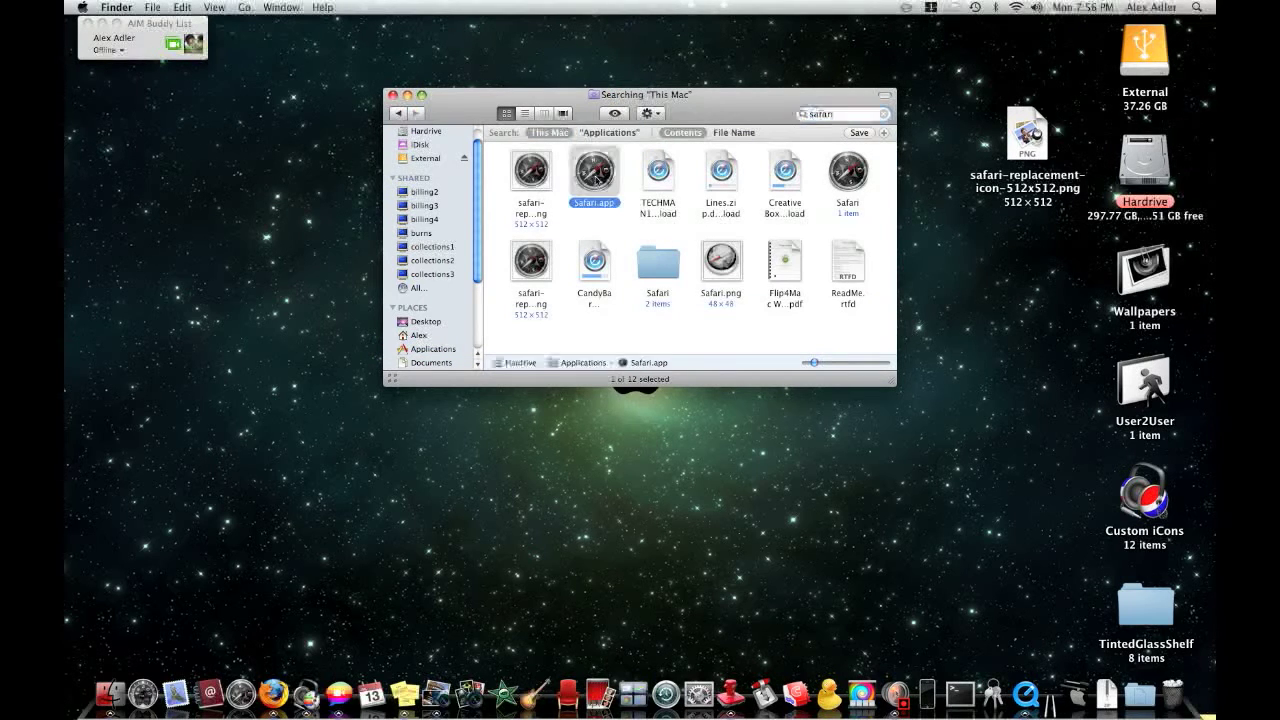
{"action": "right_click", "coordinate": [594, 171]}
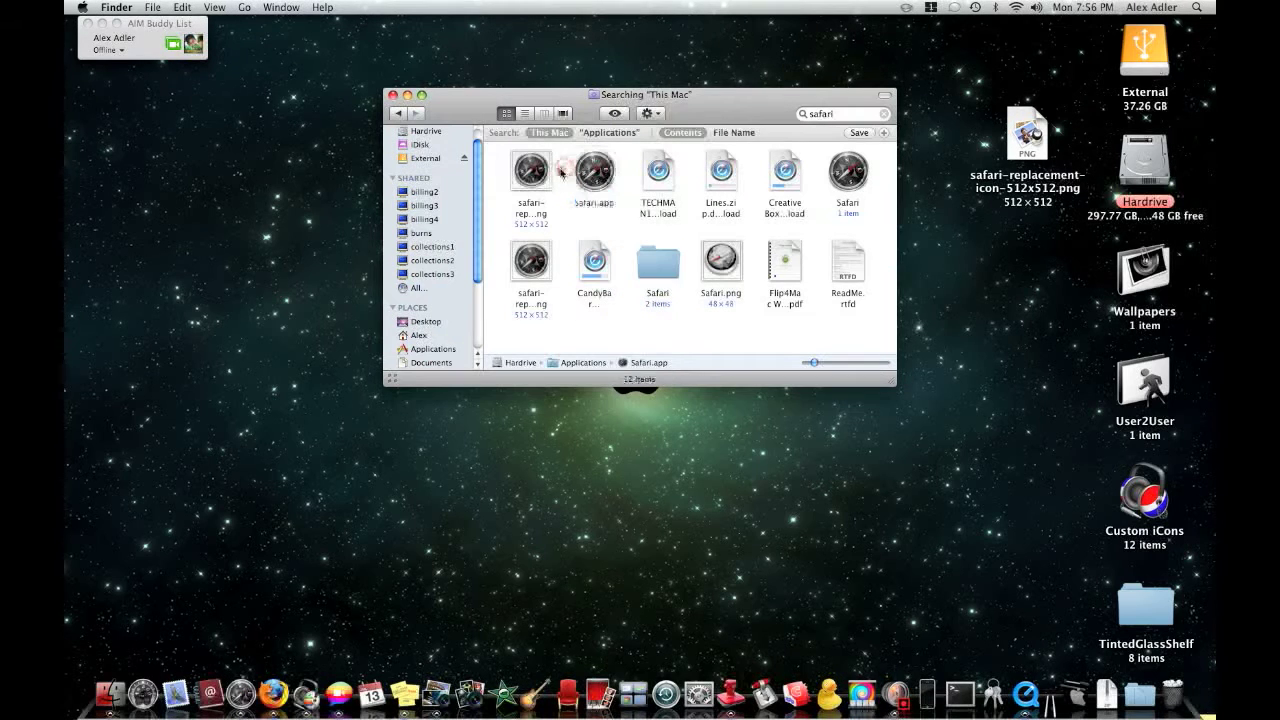
{"action": "right_click", "coordinate": [594, 170]}
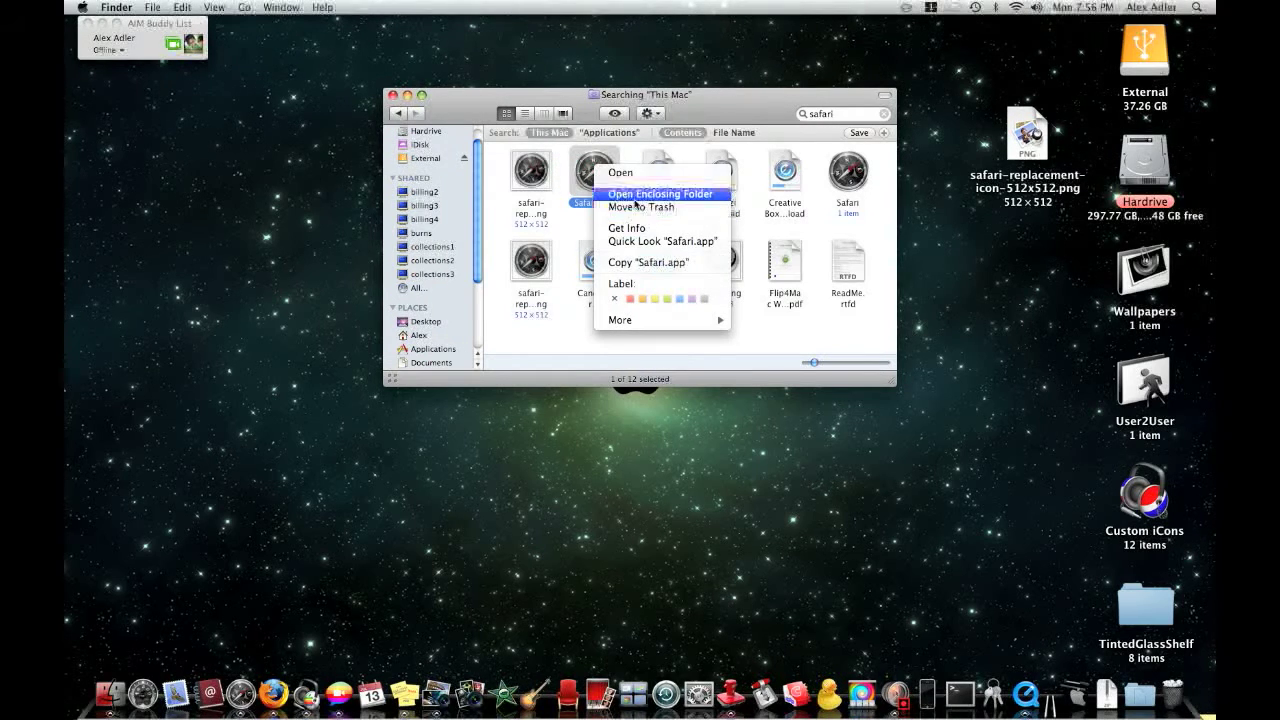
{"action": "mouse_move", "coordinate": [643, 232]}
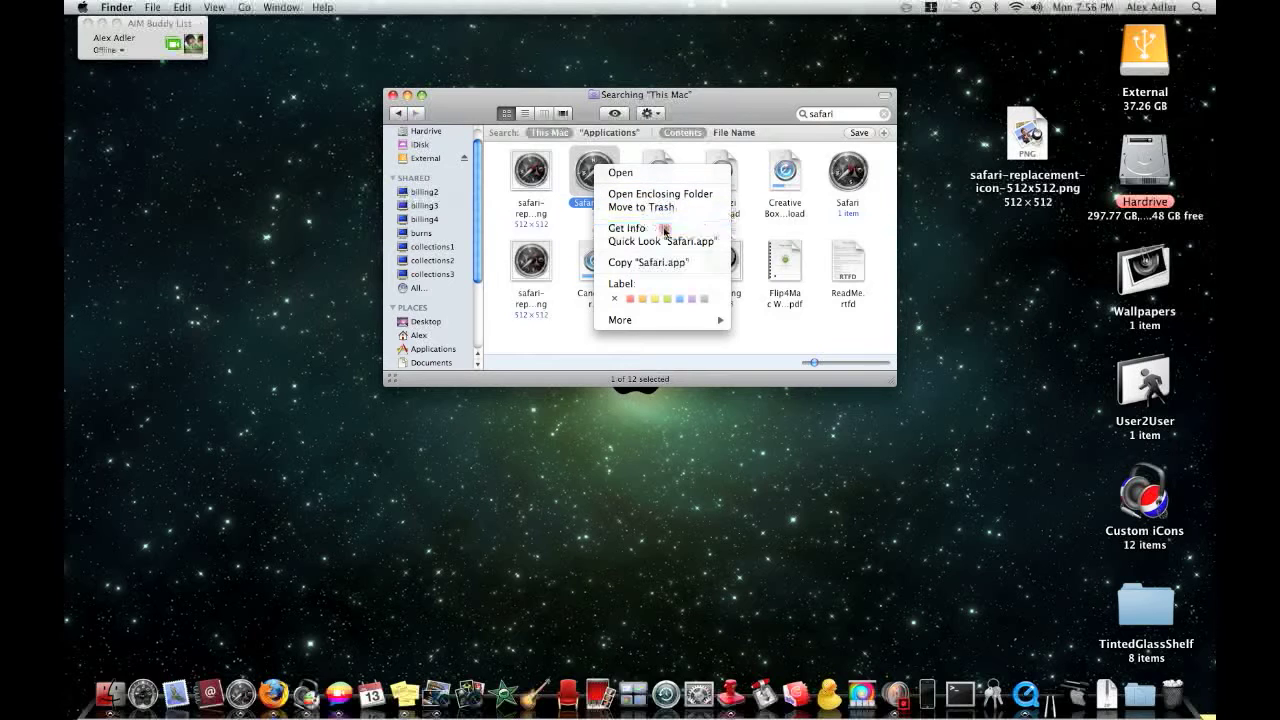
Paste the compass image as Safari.app's icon in Get Info, then open the PNG.
{"action": "left_click", "coordinate": [626, 228]}
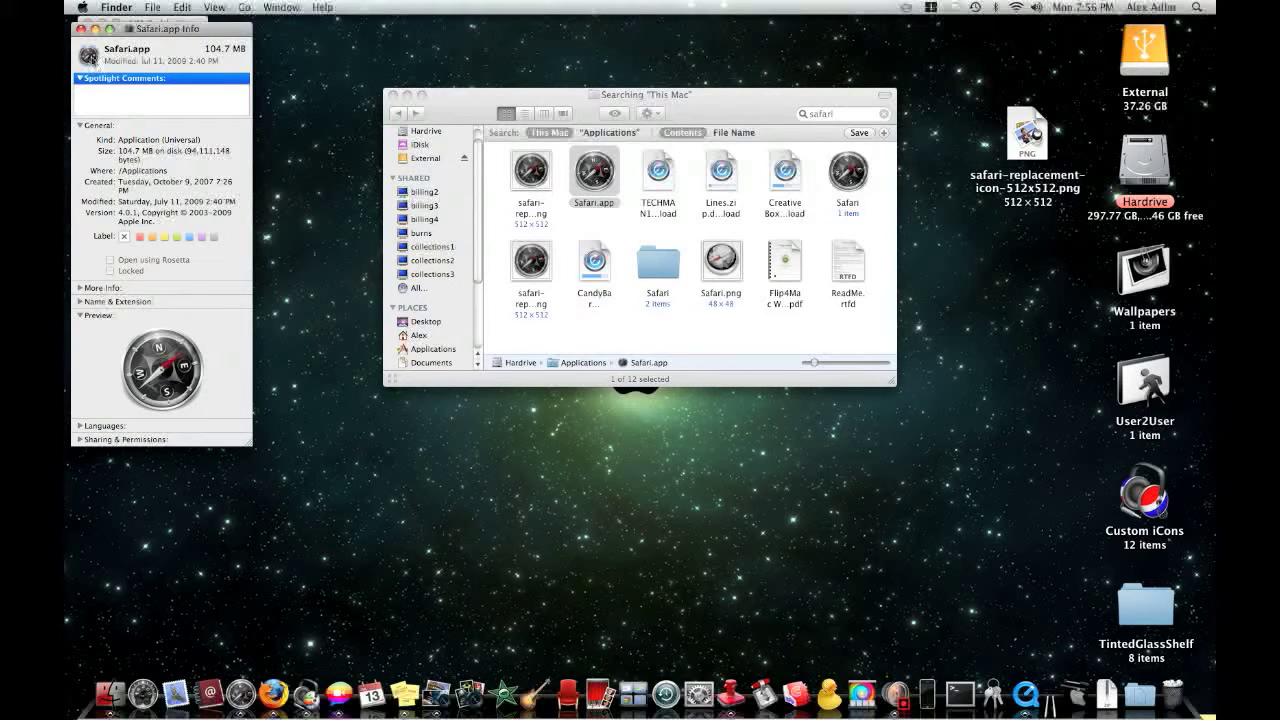
{"action": "left_click", "coordinate": [182, 7]}
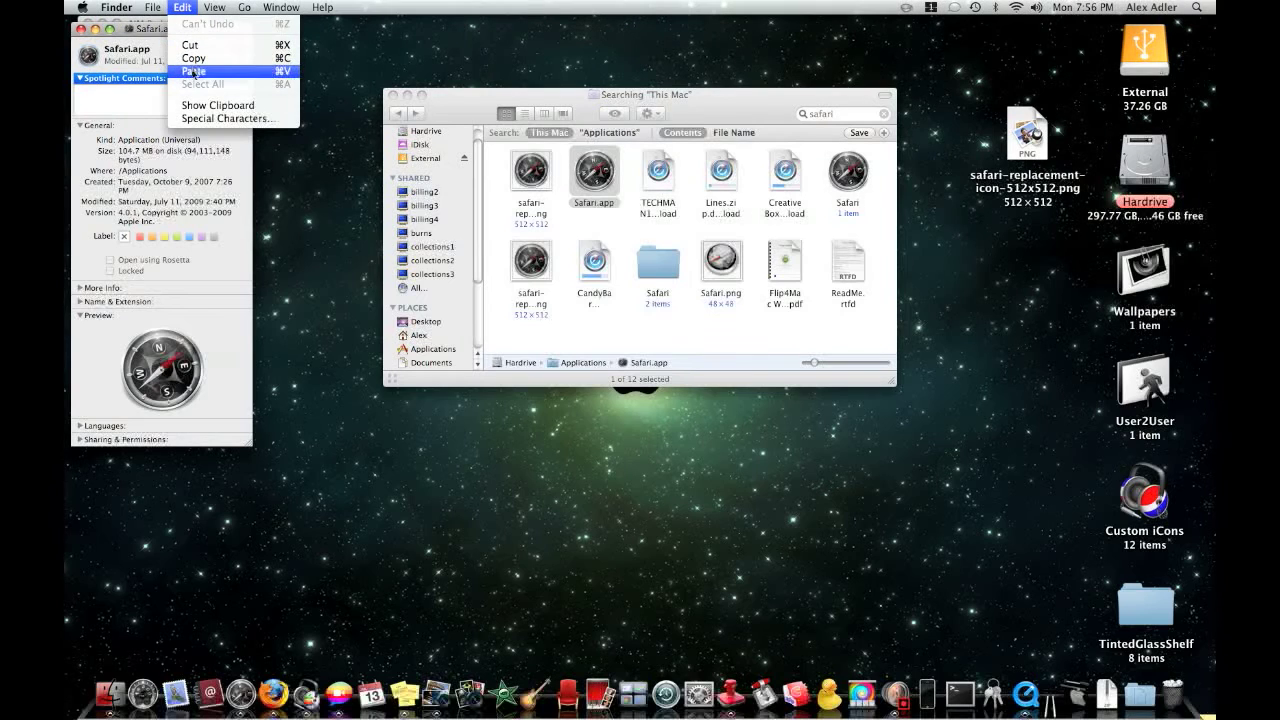
{"action": "left_click", "coordinate": [199, 72]}
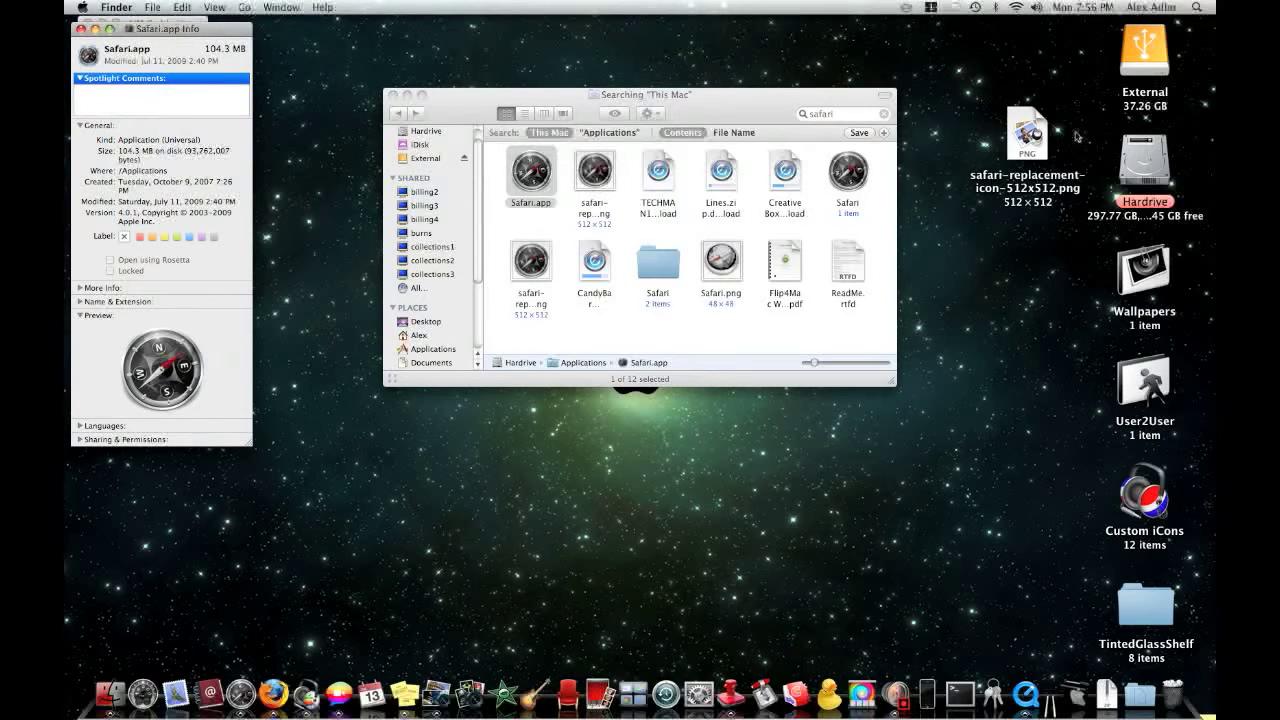
{"action": "double_click", "coordinate": [1028, 133]}
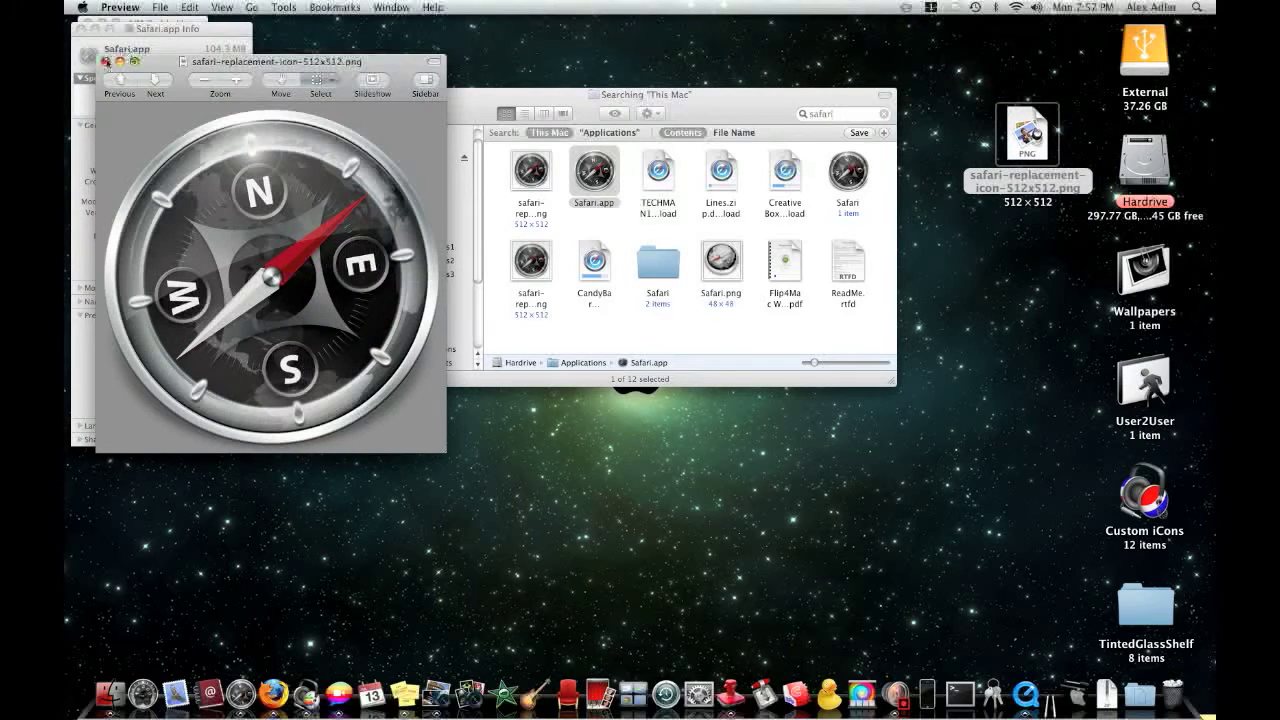